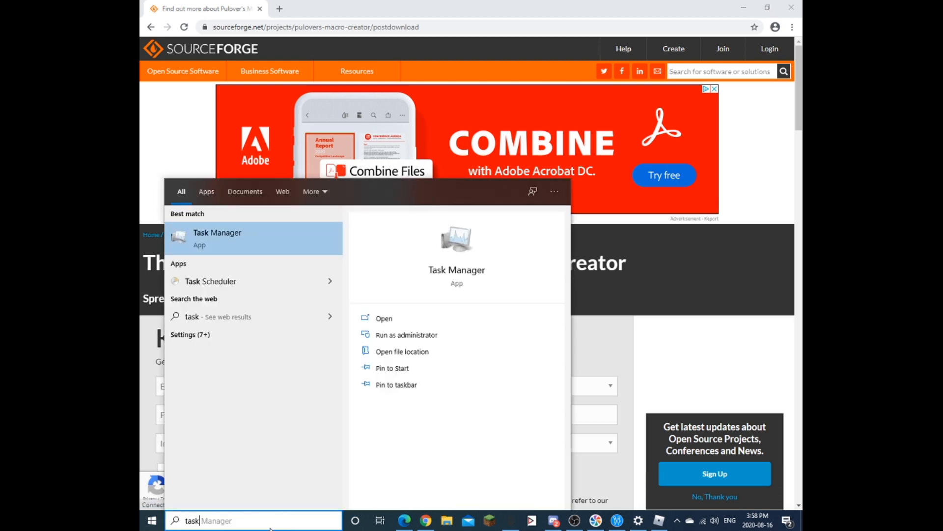
# Launch Task Manager from the Start search best-match result.
pyautogui.click(217, 238)
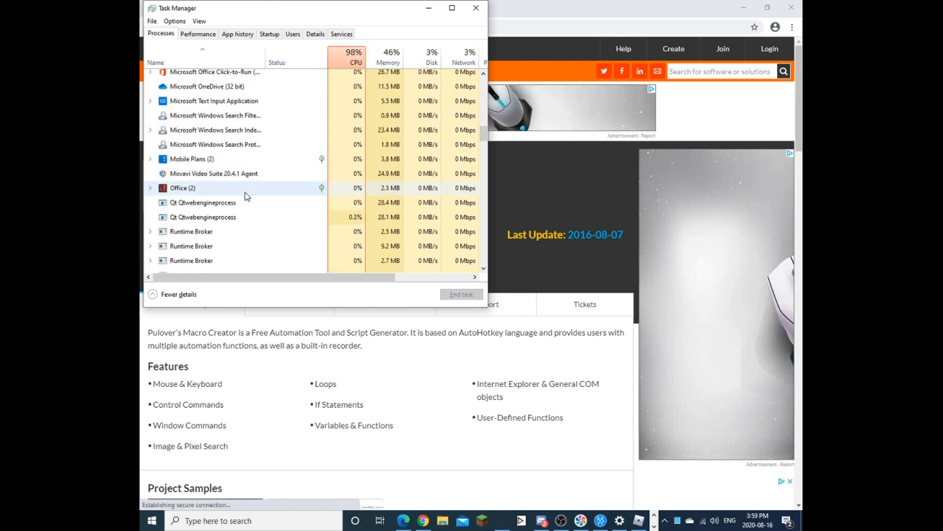